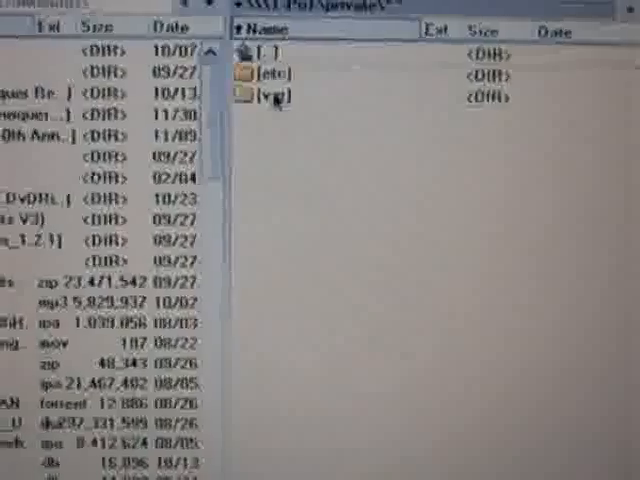
- Enter the [var] folder under \private on the connected iPhone
{"action": "double_click", "coordinate": [280, 96]}
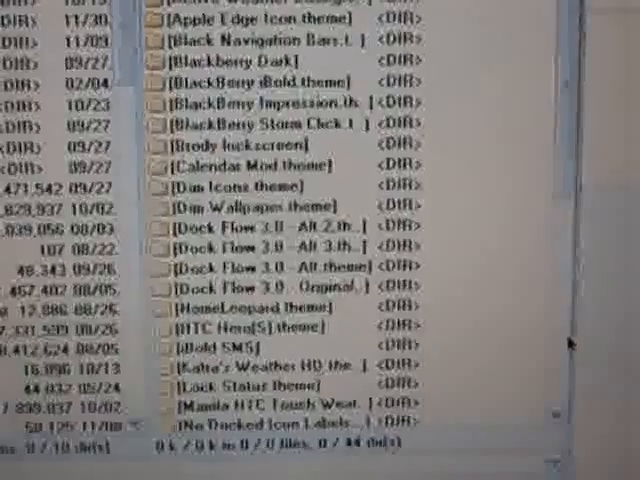
- Scroll through the installed WinterBoard theme folders under var/mobile/Library/Themes
{"action": "scroll", "scroll_direction": "down", "scroll_amount": 3}
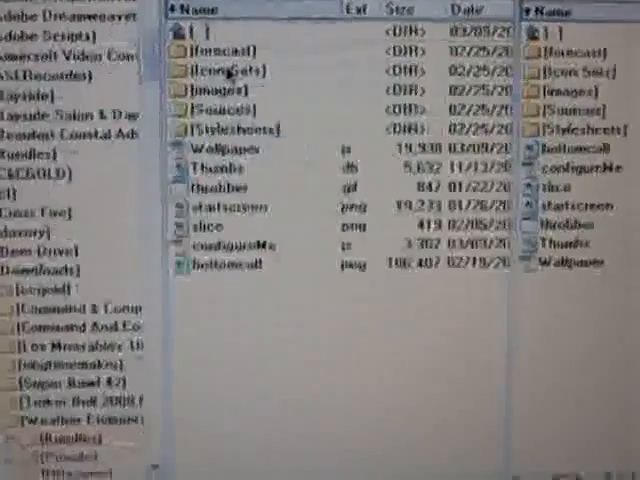
- Scroll the Weather Elements V3 file list while copying it to the iPhone Themes folder
{"action": "scroll", "scroll_direction": "down", "scroll_amount": 3}
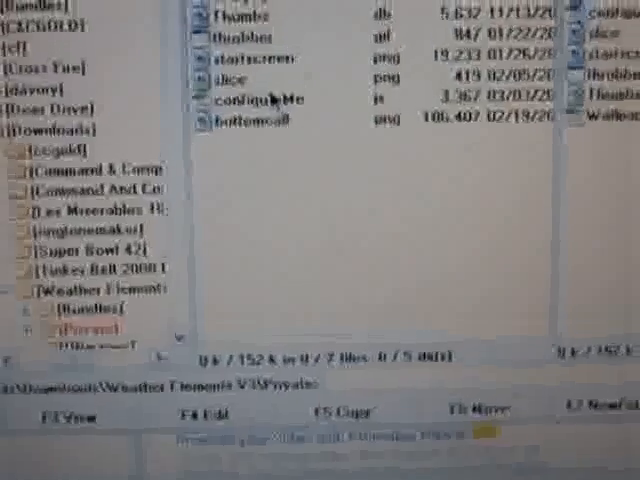